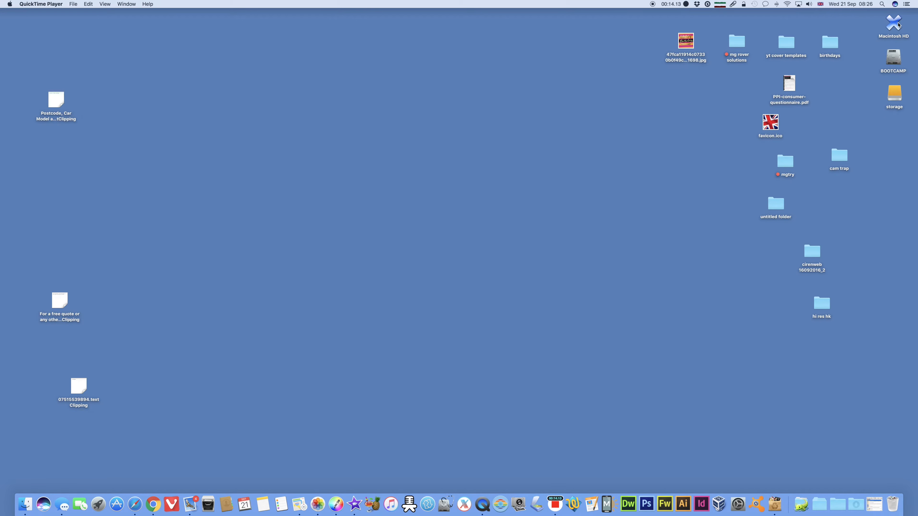
- Briefly view the Macintosh HD drive's window and close it again
{"action": "double_click", "coordinate": [894, 23]}
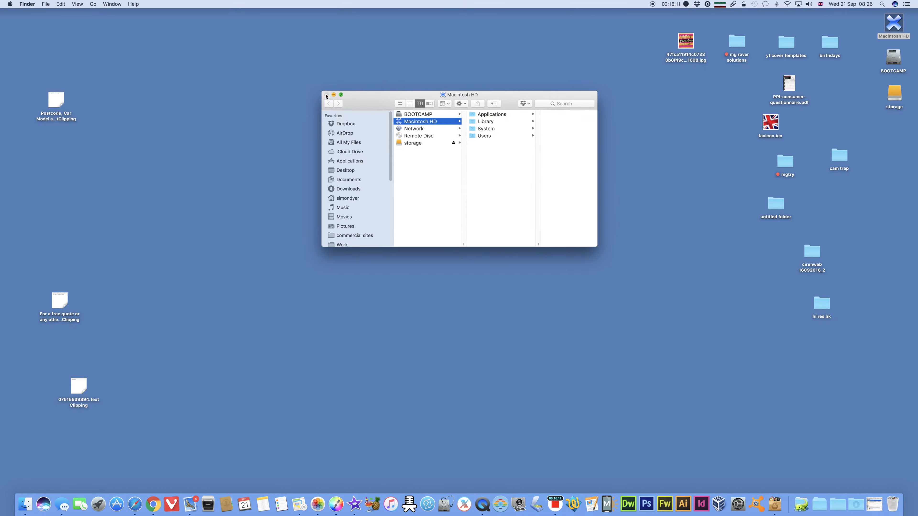
{"action": "left_click", "coordinate": [327, 94]}
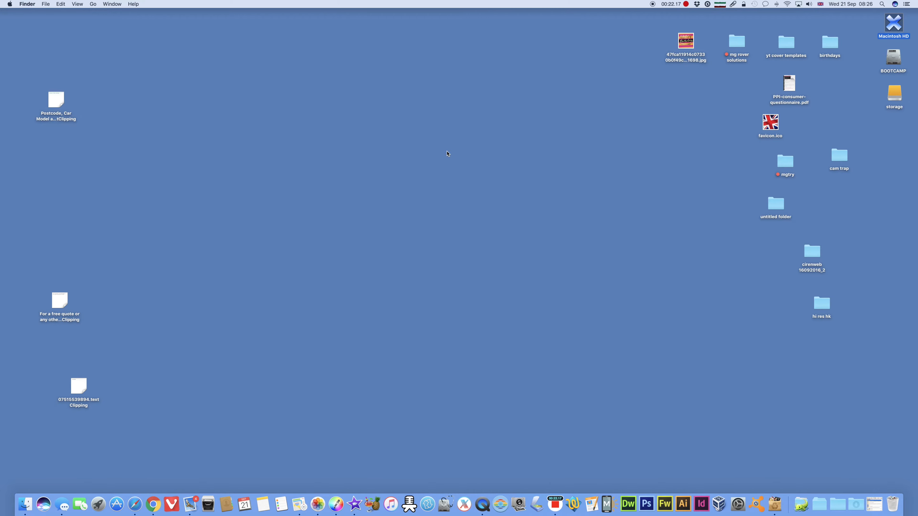
{"action": "mouse_move", "coordinate": [436, 165]}
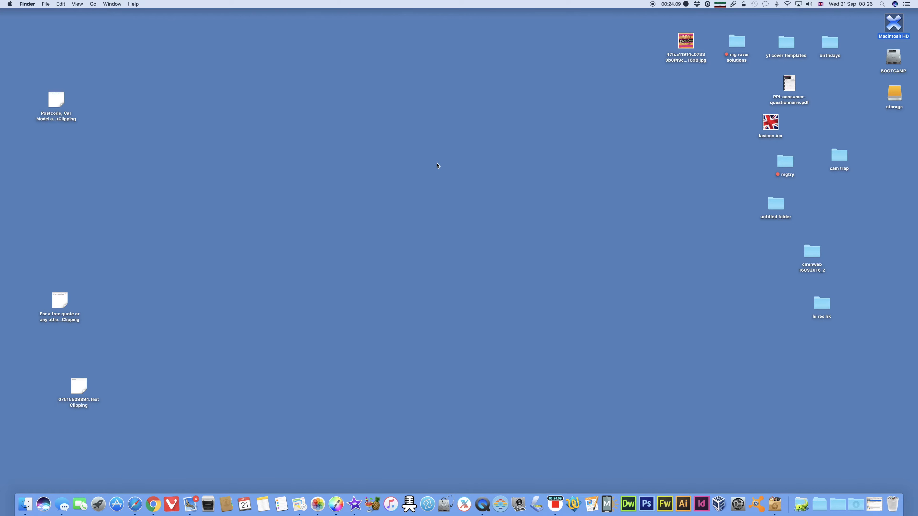
{"action": "mouse_move", "coordinate": [560, 233]}
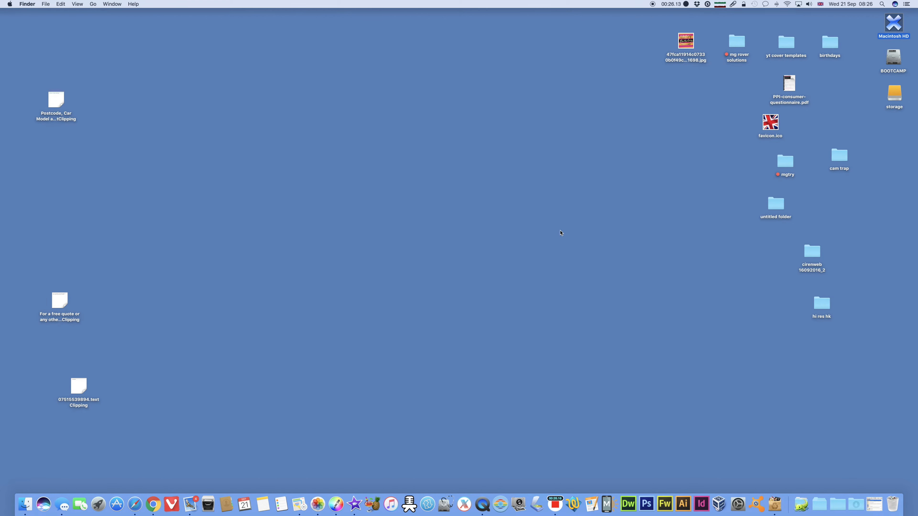
{"action": "mouse_move", "coordinate": [733, 109]}
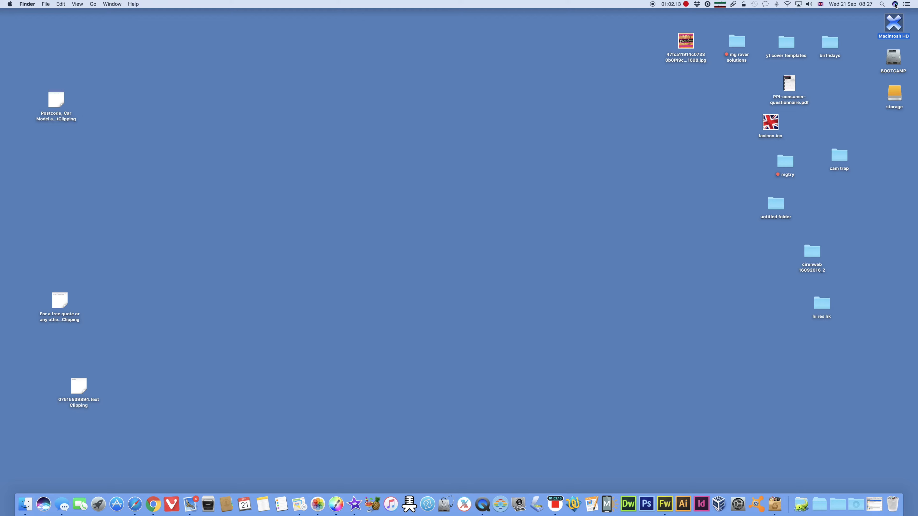
- Ask Siri for driving directions to Cheltenham and review the 30-minute route via Tewkesbury Road in Maps
{"action": "left_click", "coordinate": [895, 4]}
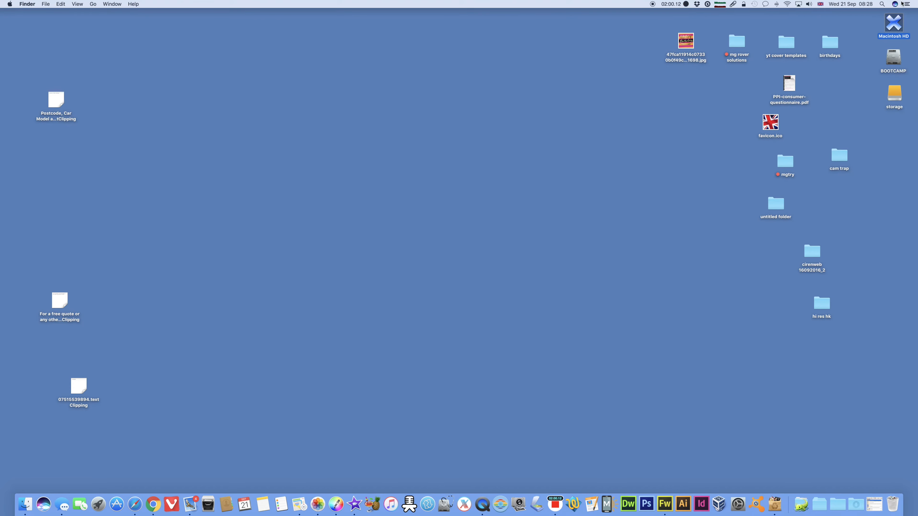
{"action": "left_click", "coordinate": [895, 4]}
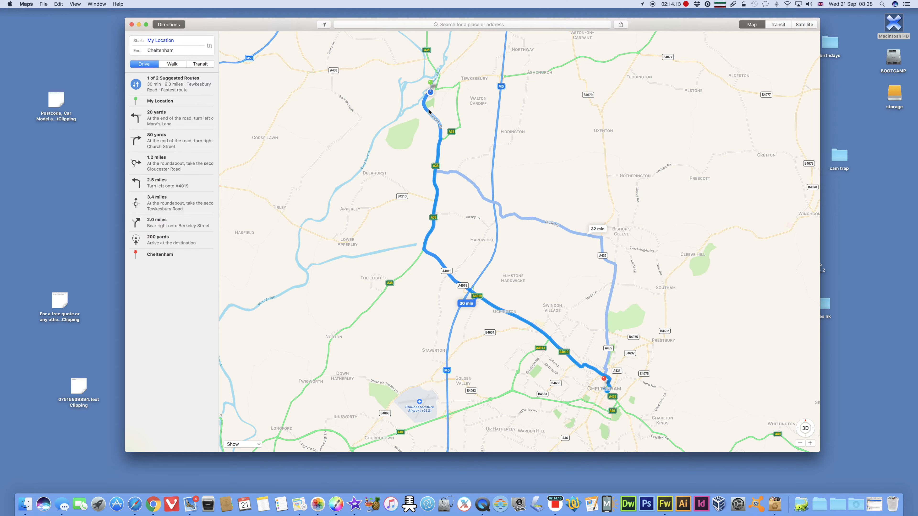
{"action": "mouse_move", "coordinate": [501, 214]}
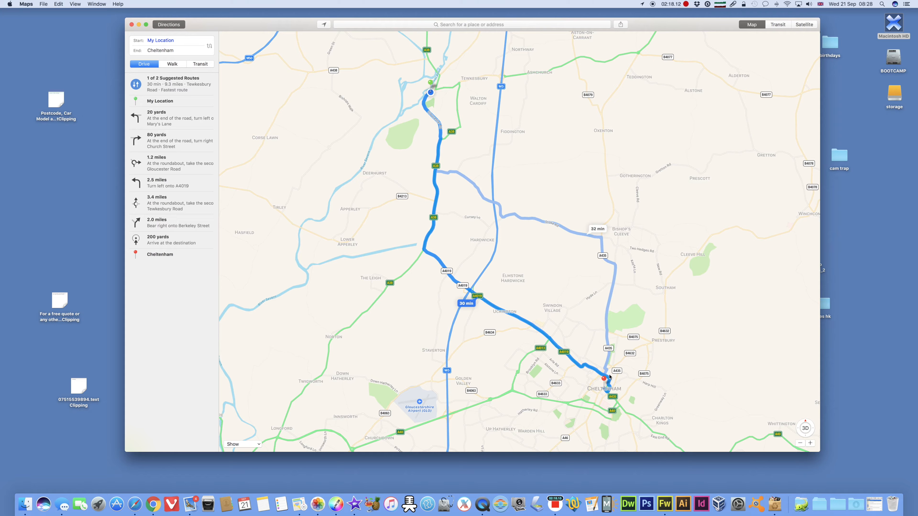
{"action": "mouse_move", "coordinate": [555, 230]}
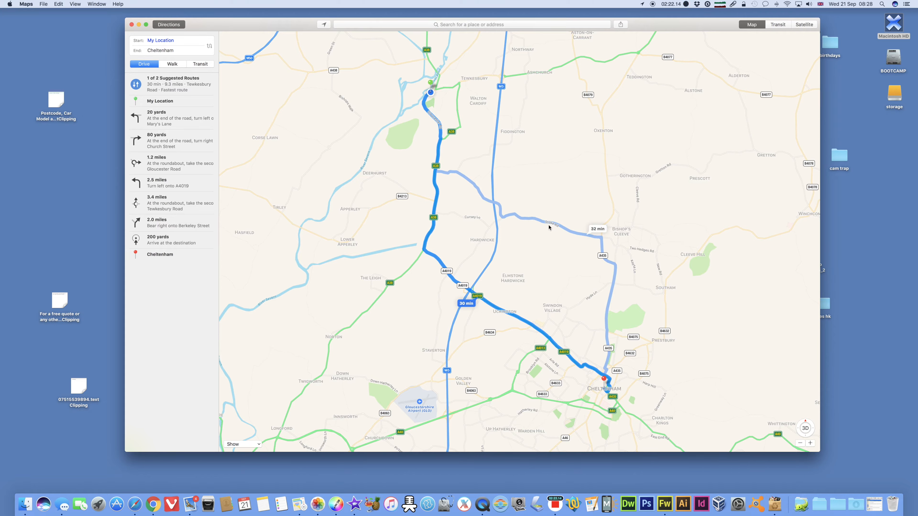
{"action": "mouse_move", "coordinate": [475, 261]}
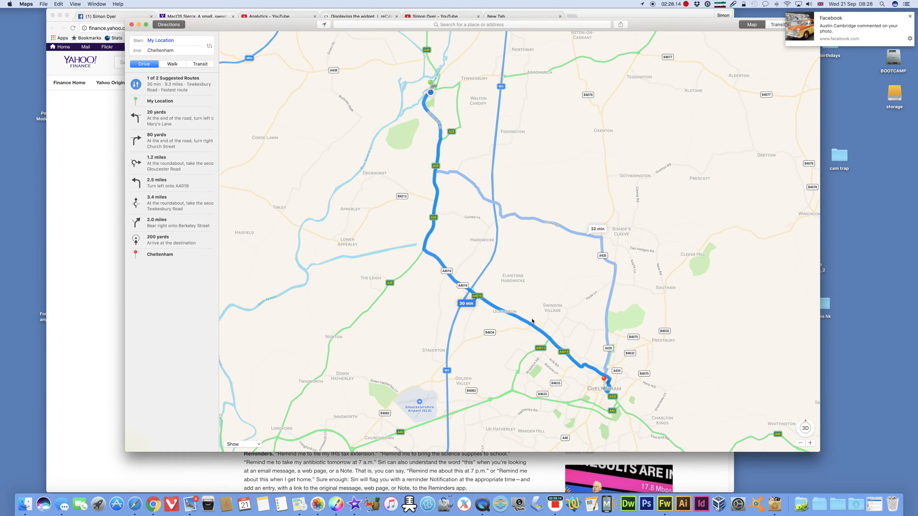
{"action": "mouse_move", "coordinate": [487, 273]}
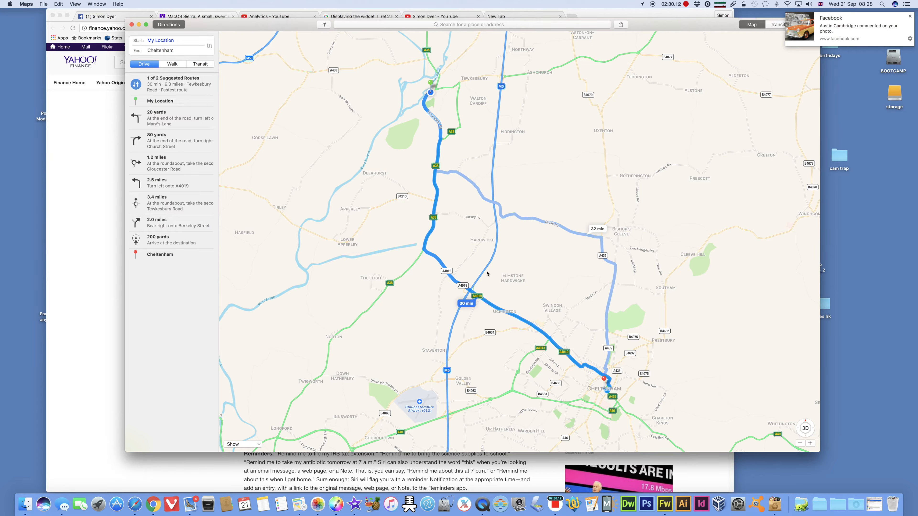
{"action": "mouse_move", "coordinate": [424, 79]}
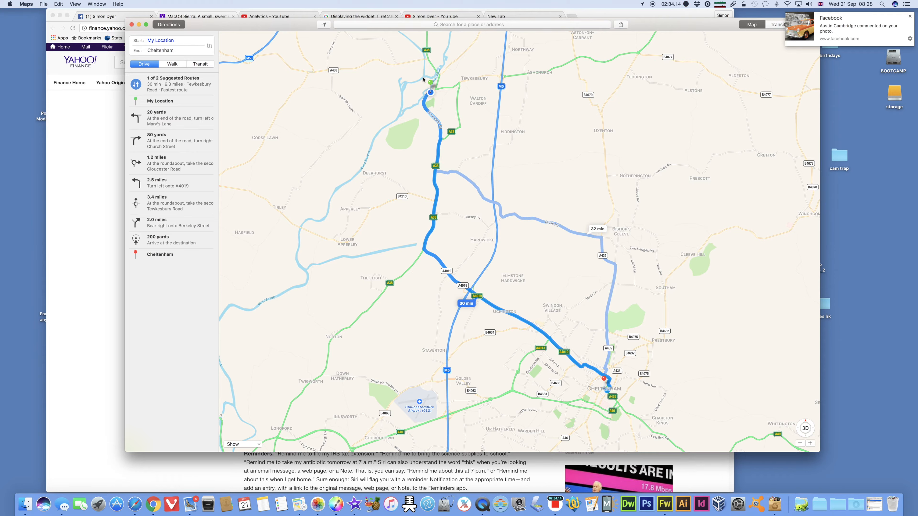
{"action": "mouse_move", "coordinate": [433, 207]}
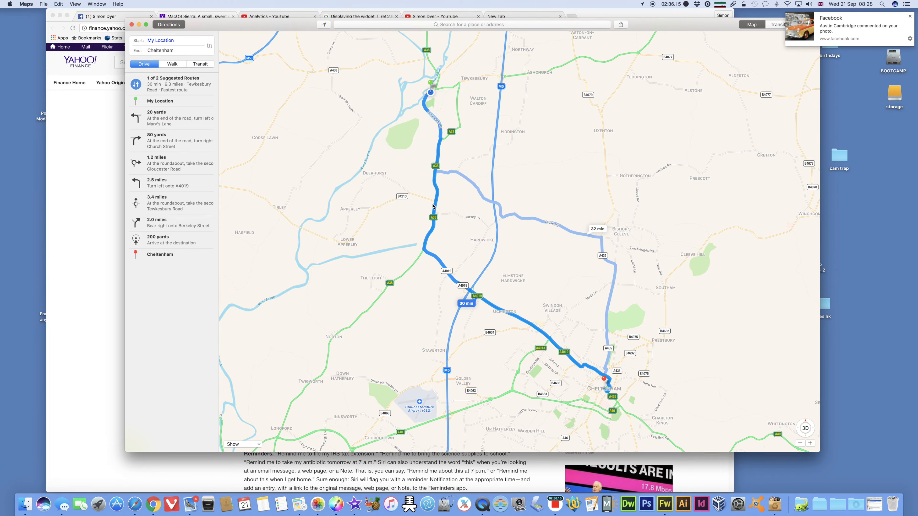
{"action": "mouse_move", "coordinate": [395, 106]}
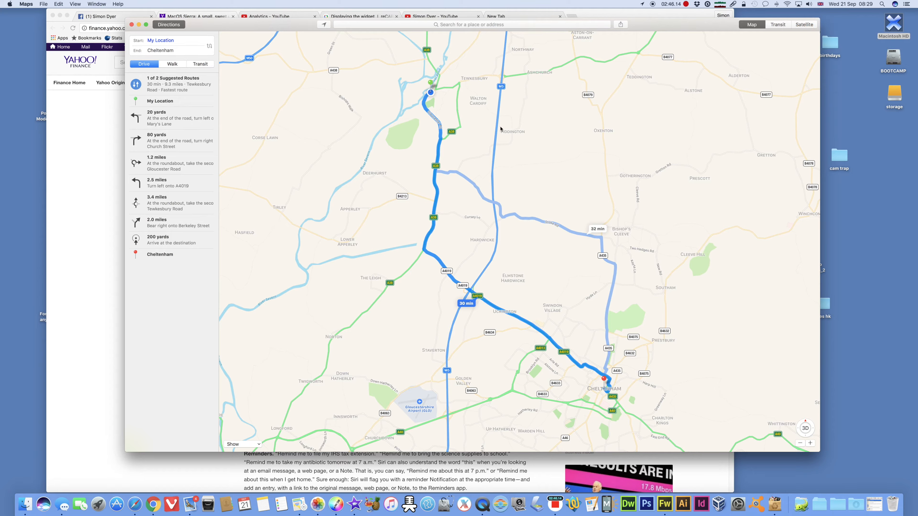
{"action": "mouse_move", "coordinate": [503, 159]}
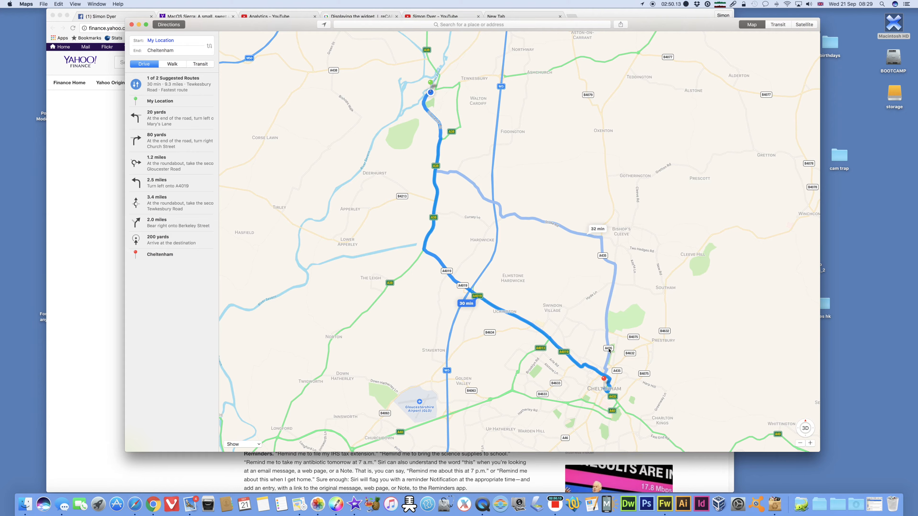
{"action": "left_click", "coordinate": [24, 4]}
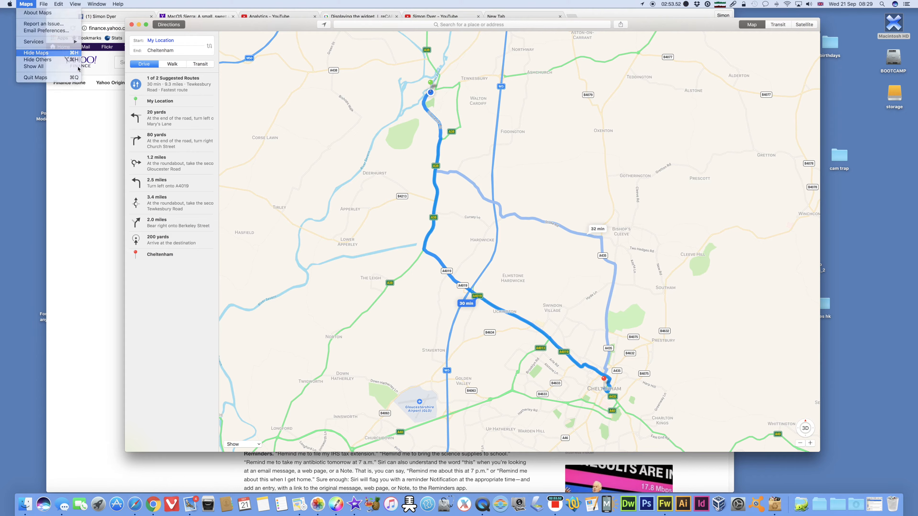
- Hide Maps, have Siri draft an email with subject 'Shopping' about Friday, then discard it
{"action": "left_click", "coordinate": [36, 53]}
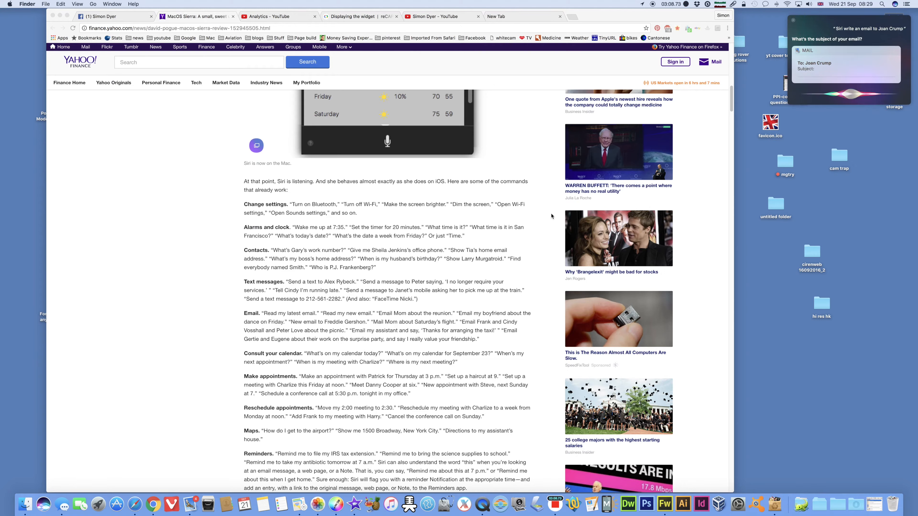
{"action": "type", "text": "Shopping"}
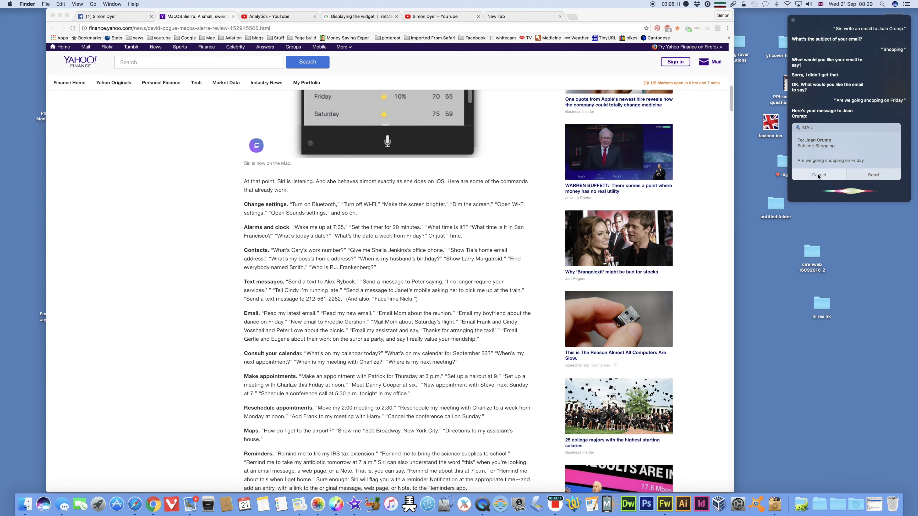
{"action": "left_click", "coordinate": [818, 174]}
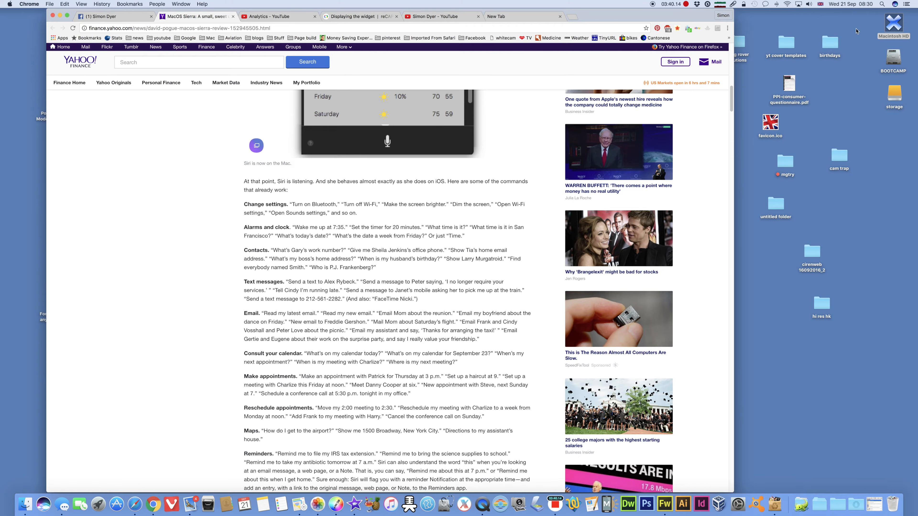
{"action": "left_click", "coordinate": [896, 4]}
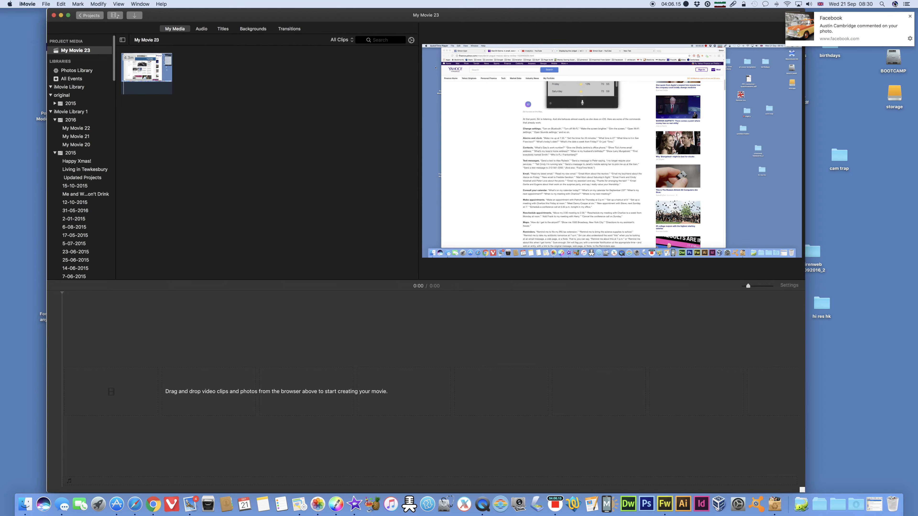
- Ask Siri to create a new iMovie project and dismiss the web results it returns instead
{"action": "left_click", "coordinate": [895, 4]}
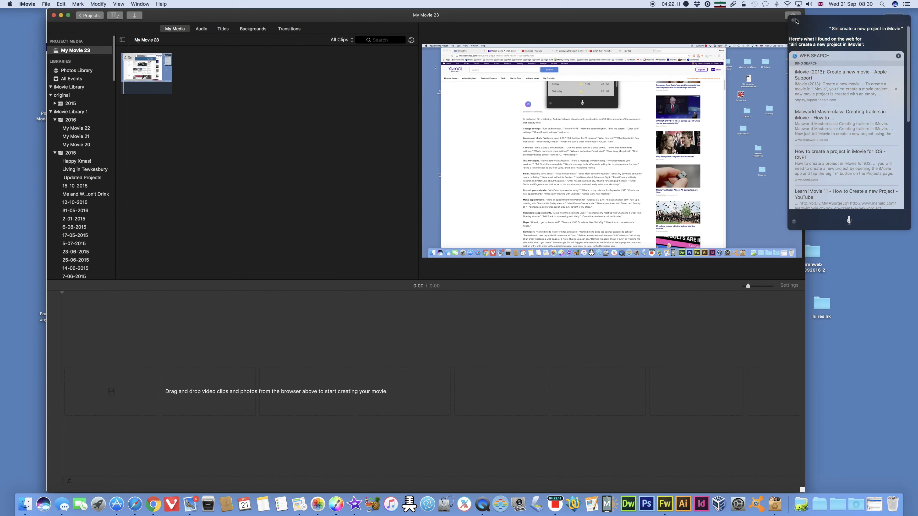
{"action": "left_click", "coordinate": [793, 15]}
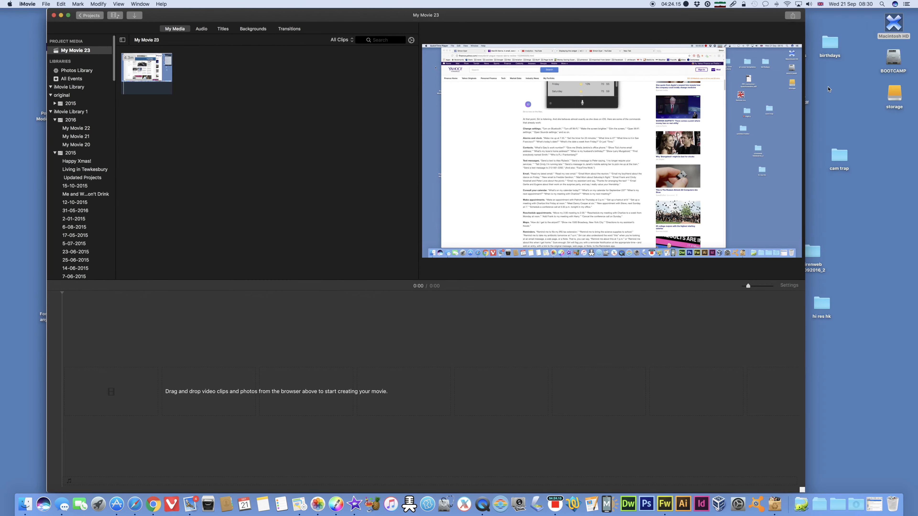
{"action": "mouse_move", "coordinate": [348, 157]}
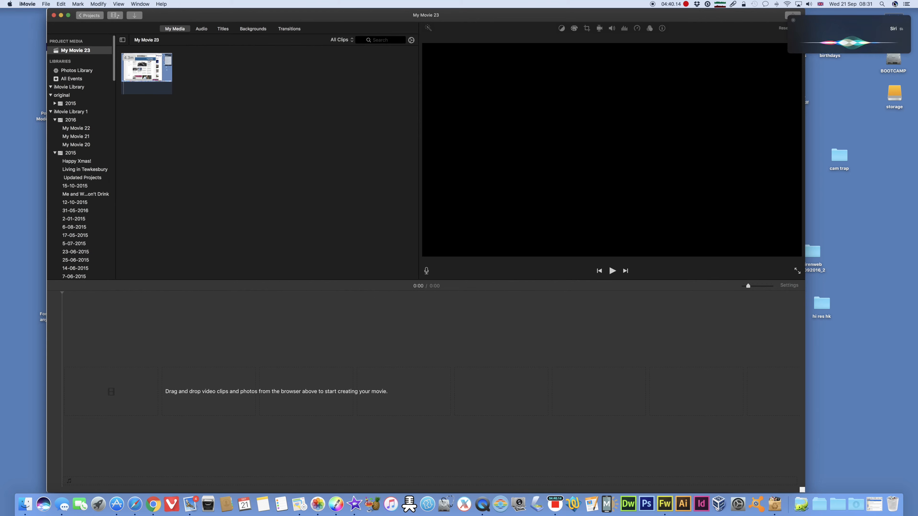
- Return to Chrome and read further down the Yahoo macOS Sierra review's Siri command lists
{"action": "left_click", "coordinate": [154, 504]}
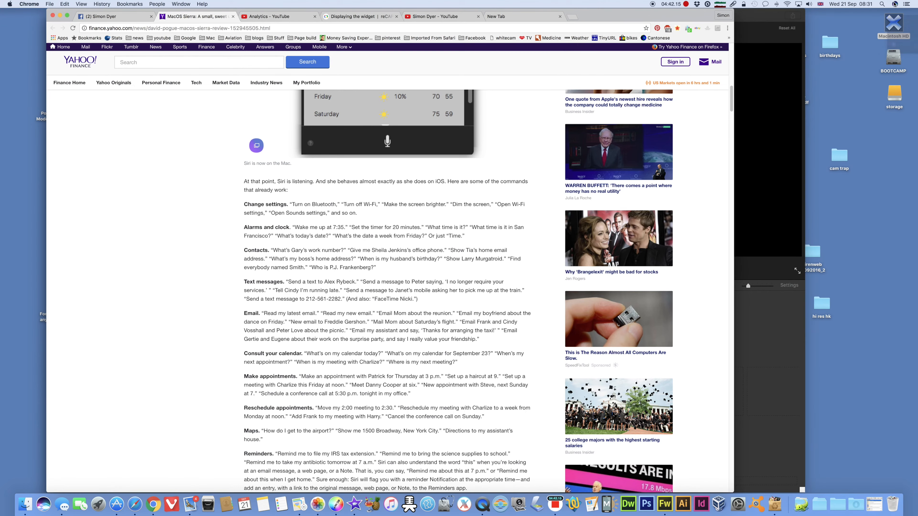
{"action": "scroll", "scroll_direction": "down", "scroll_amount": 3}
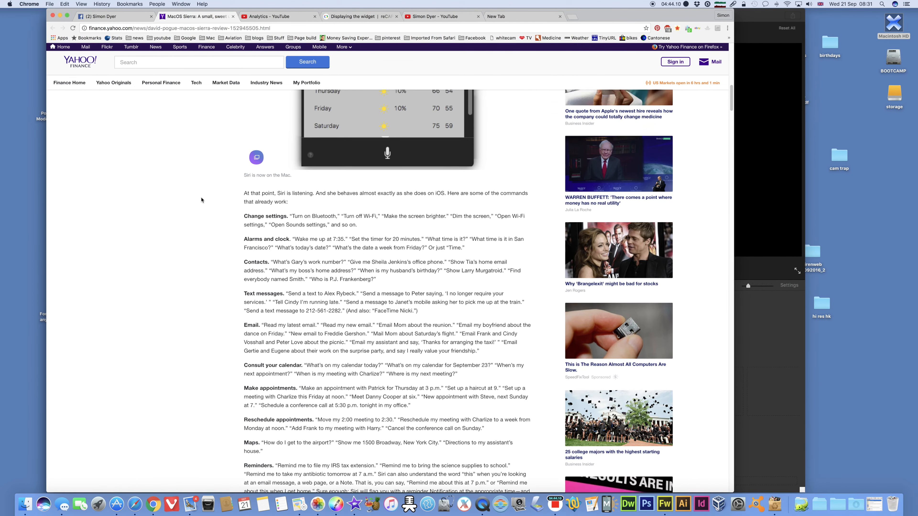
{"action": "scroll", "scroll_direction": "down", "scroll_amount": 3}
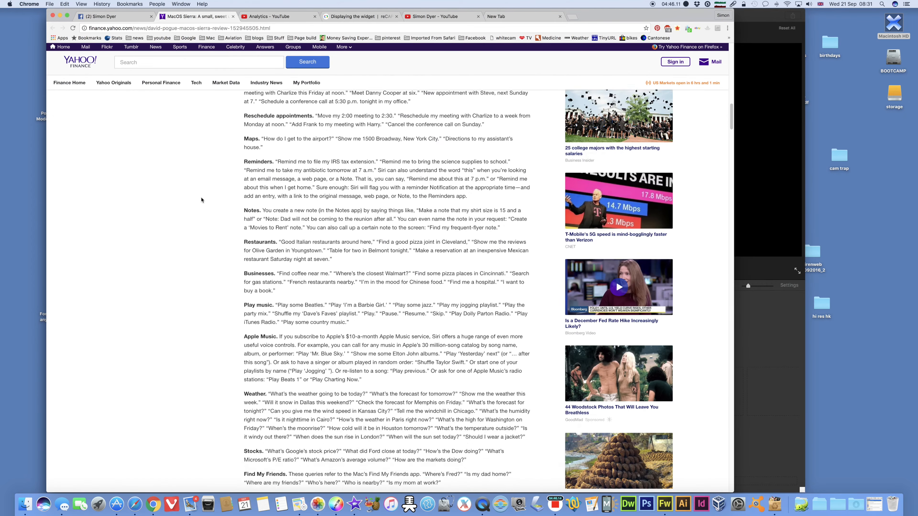
{"action": "scroll", "scroll_direction": "down", "scroll_amount": 3}
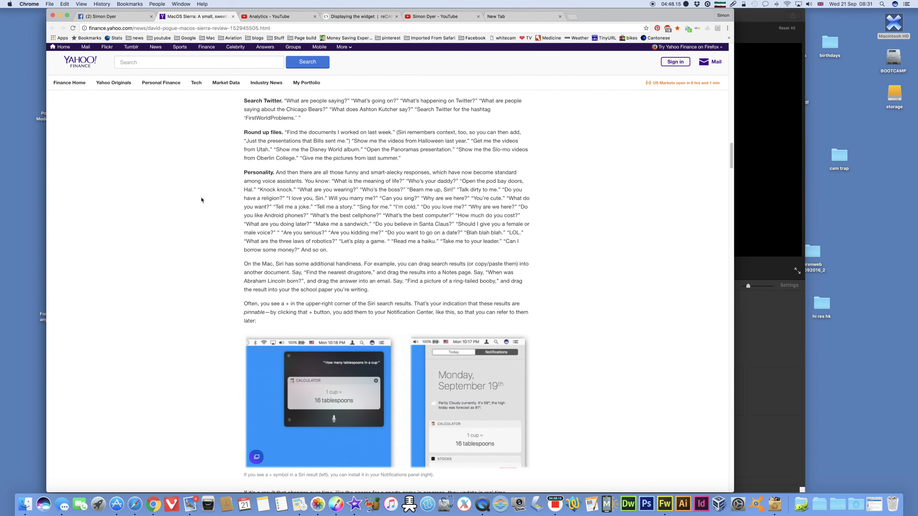